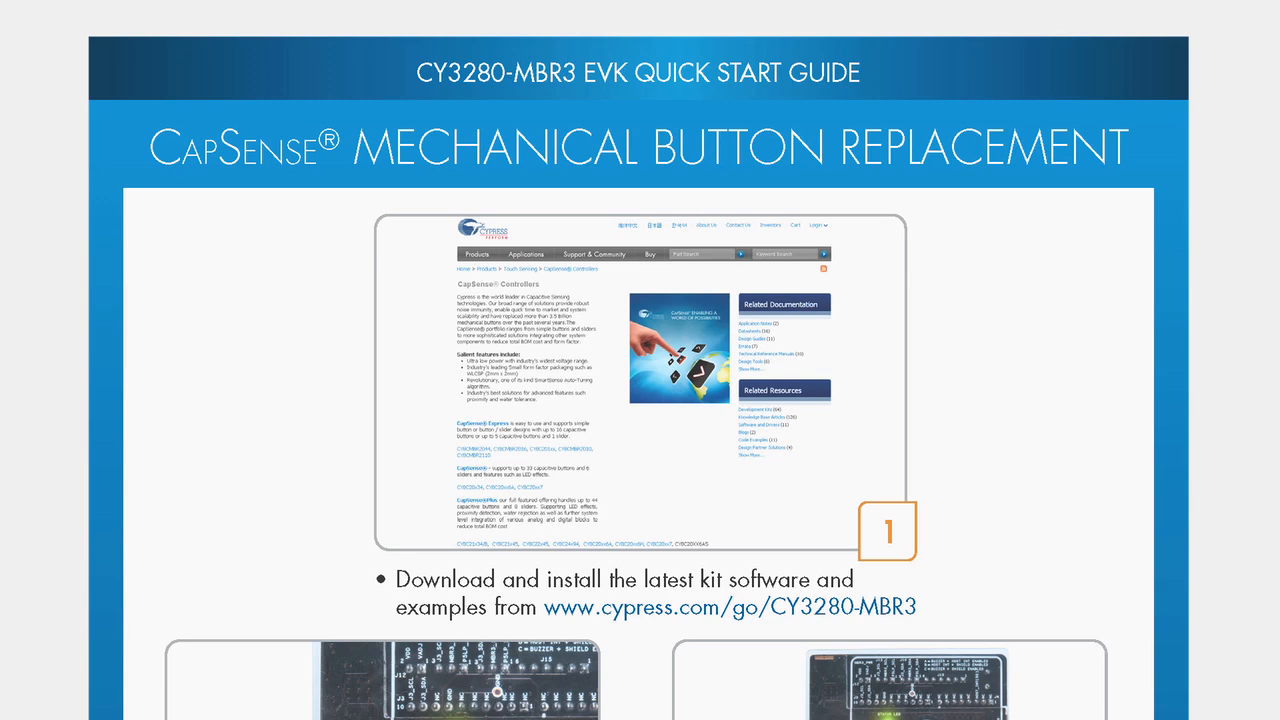
text(www.cypress)
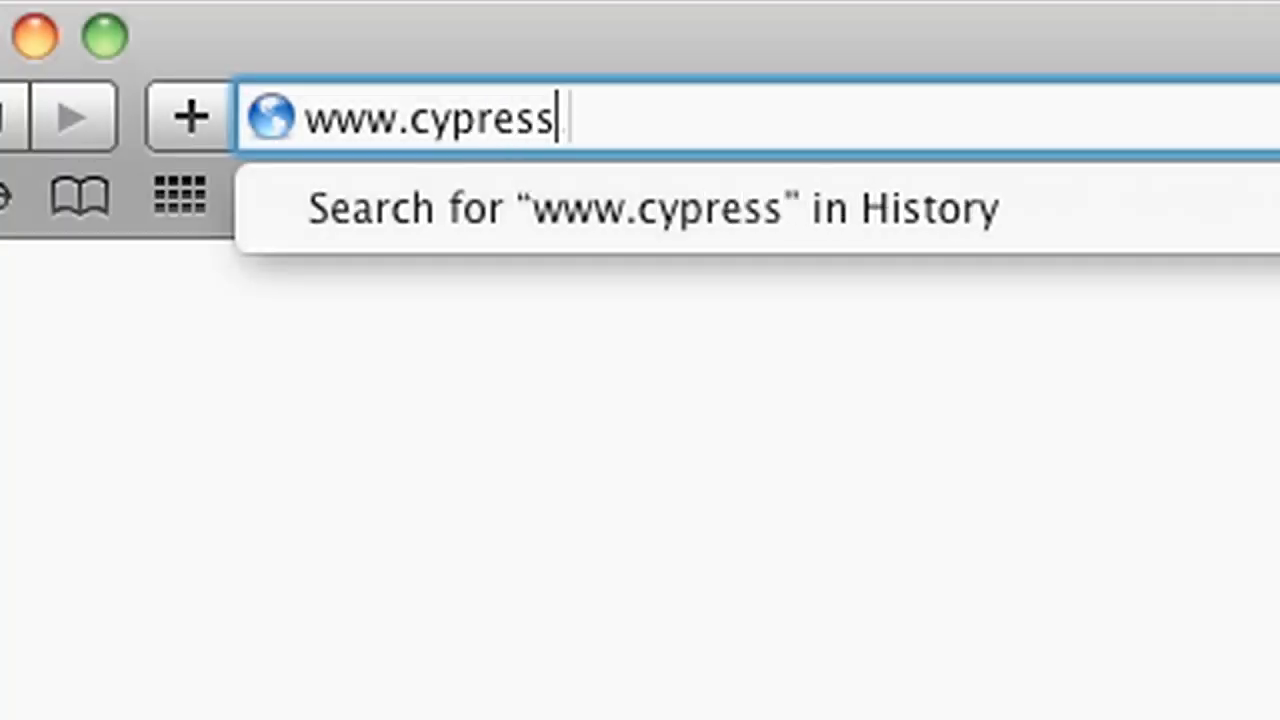
text(.com/go/m)
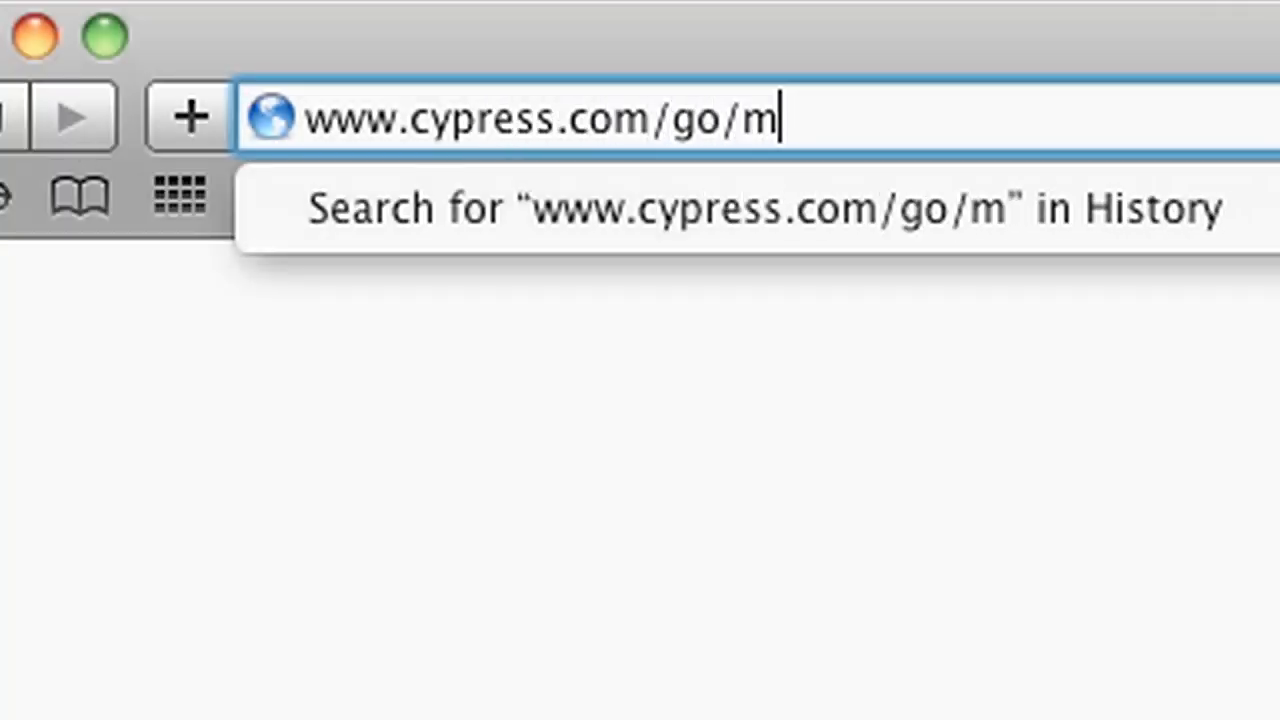
text(br3kit)
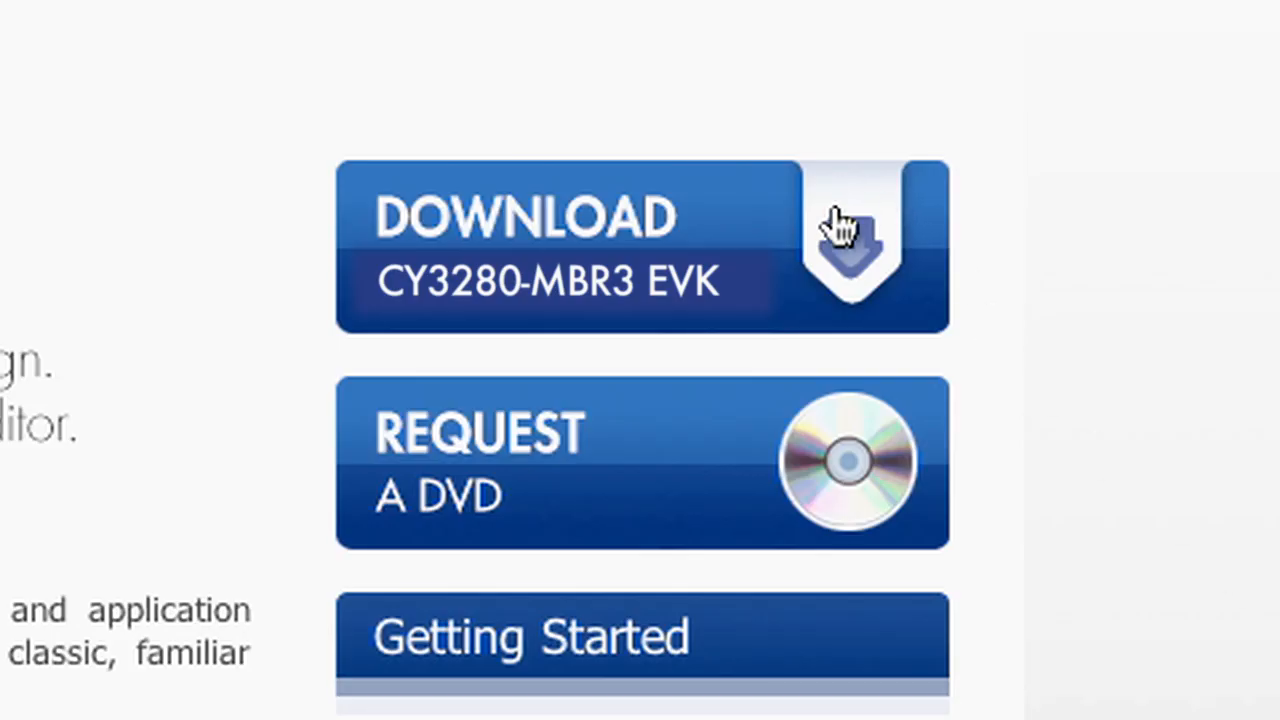
click(640, 244)
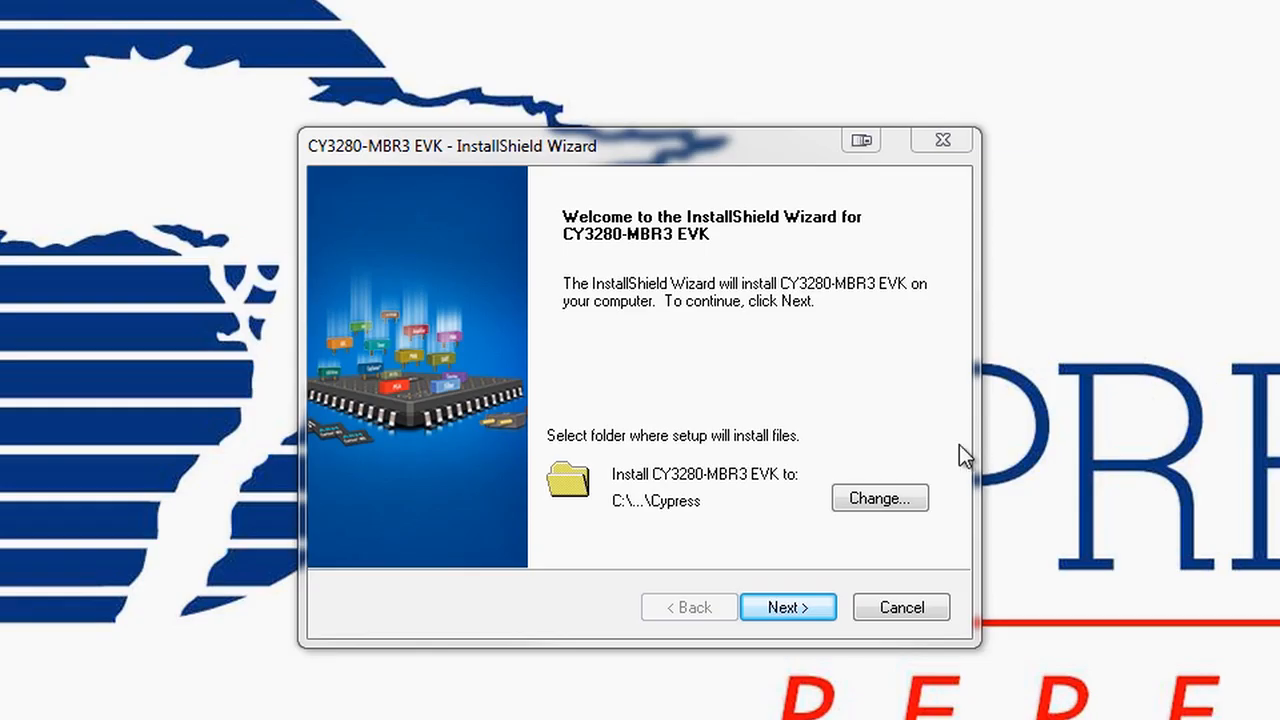
Step: Advance the installer past the welcome screen, keeping the default Cypress install folder
click(788, 608)
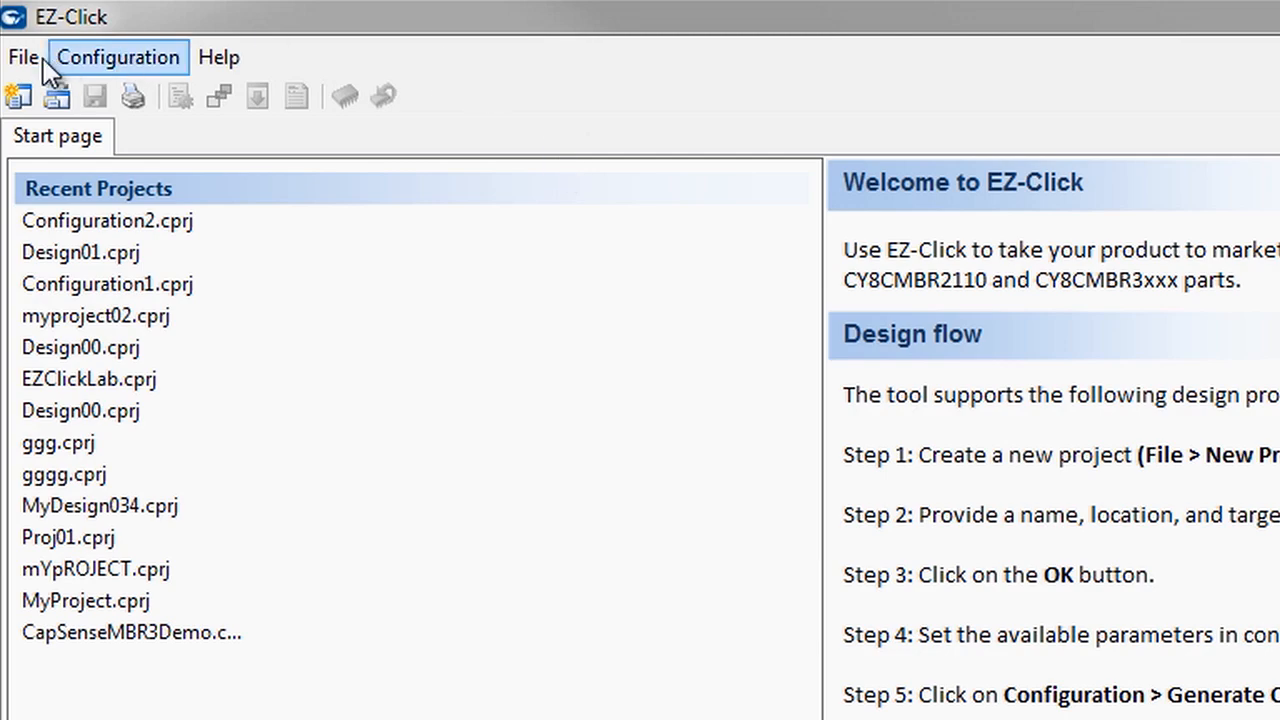
Step: Open Configuration2.cprj from Firmware\Config Files\Configuration2 via Open Project
click(24, 56)
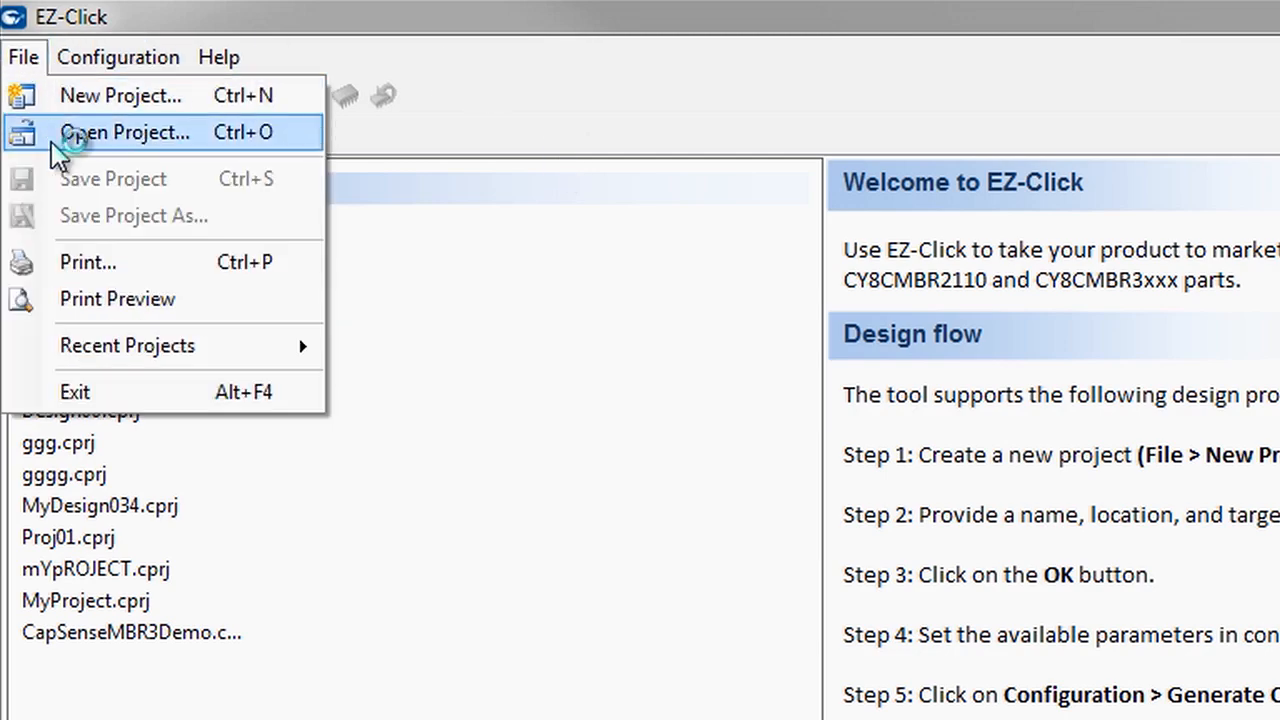
click(124, 132)
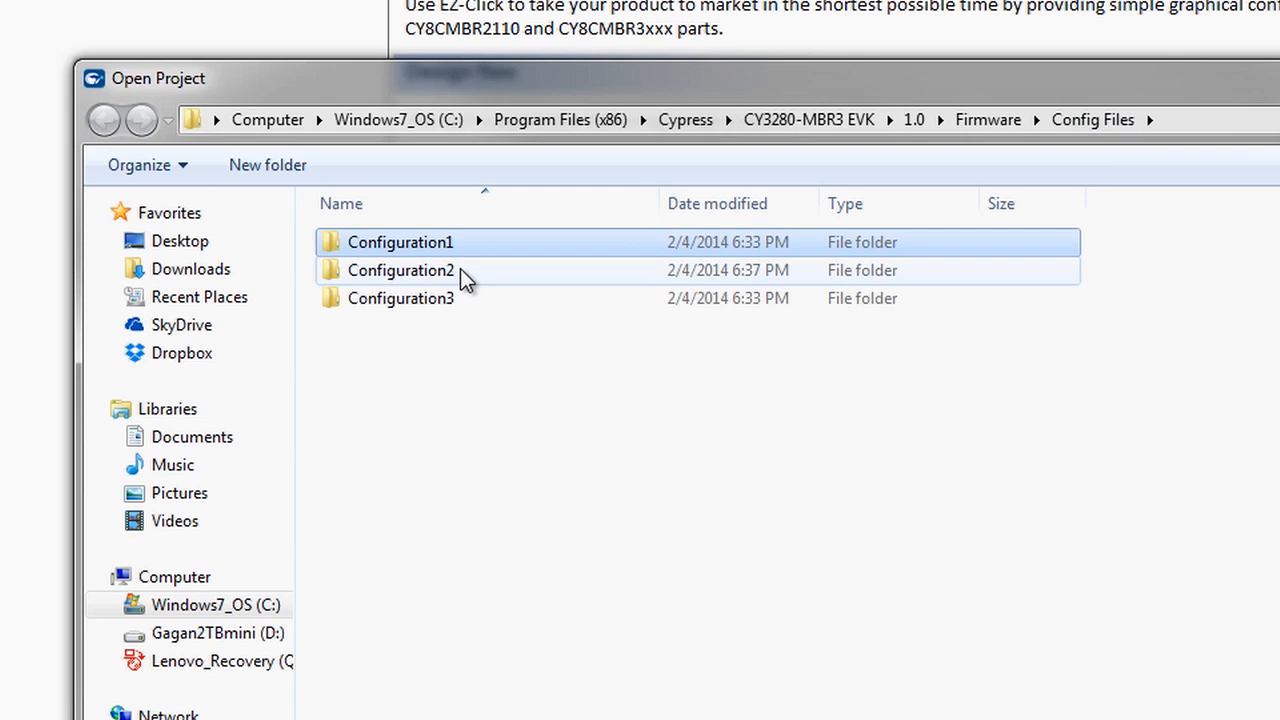
click(400, 298)
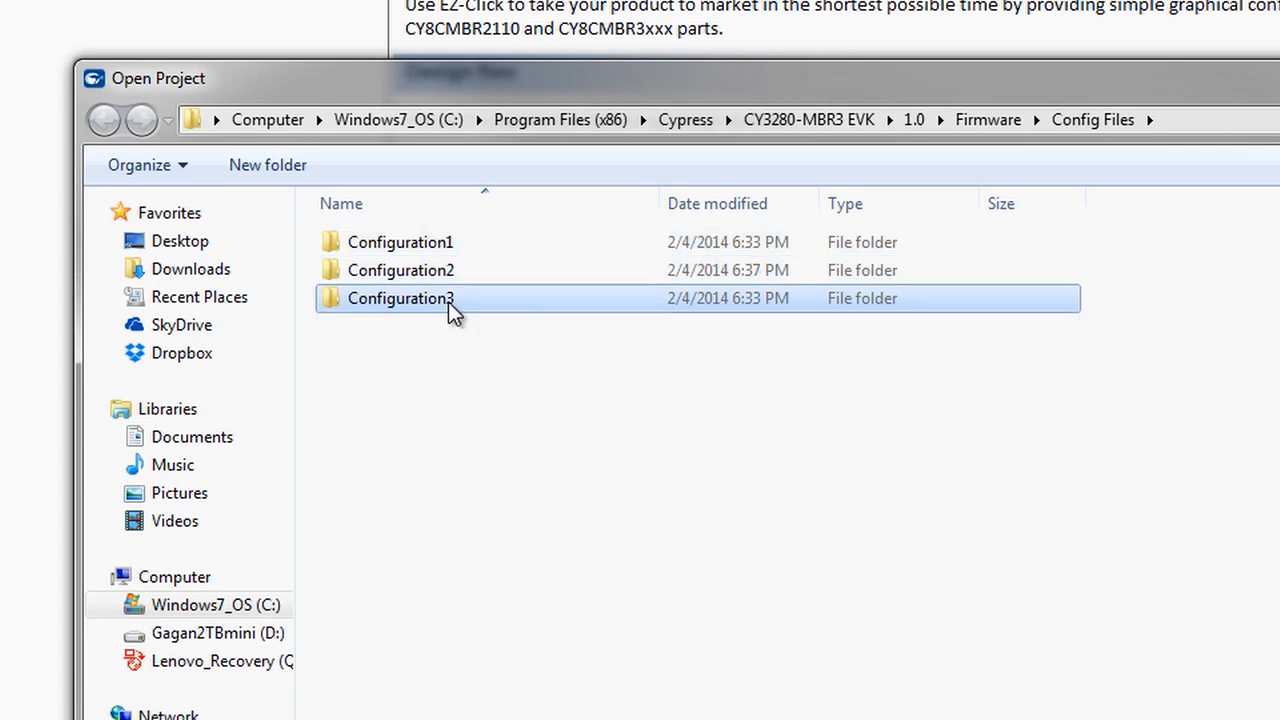
click(400, 270)
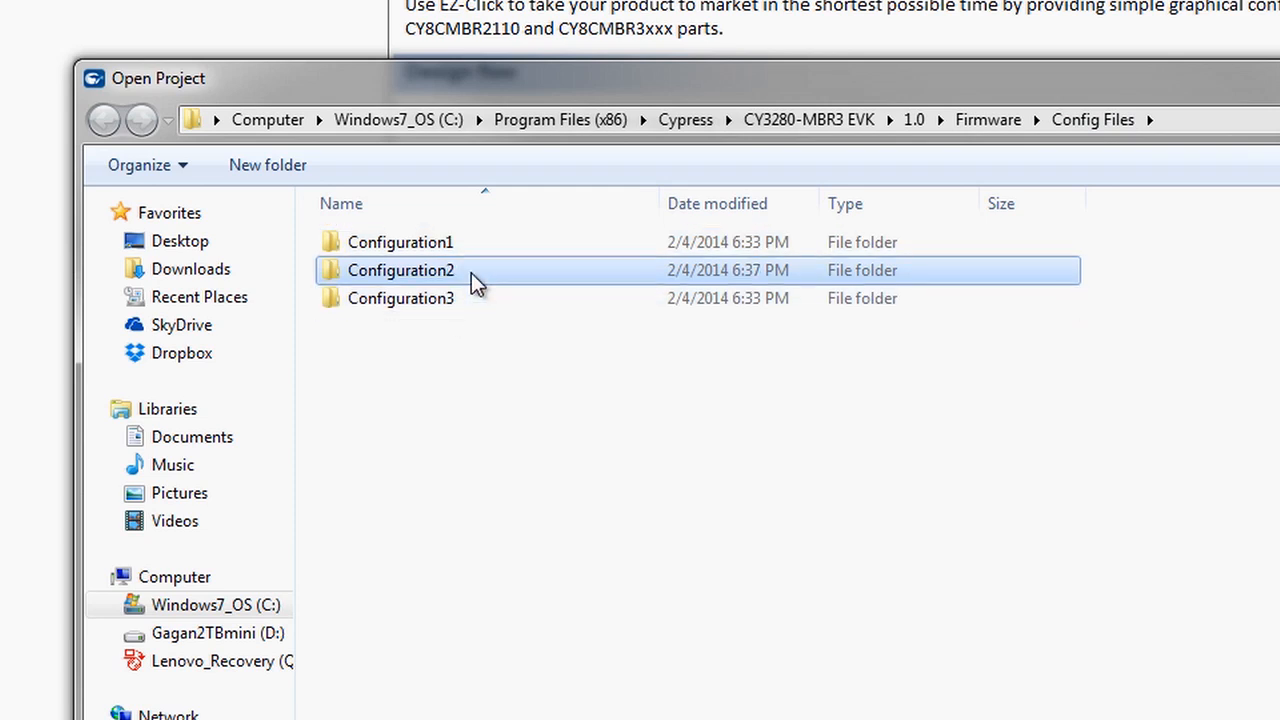
double_click(400, 270)
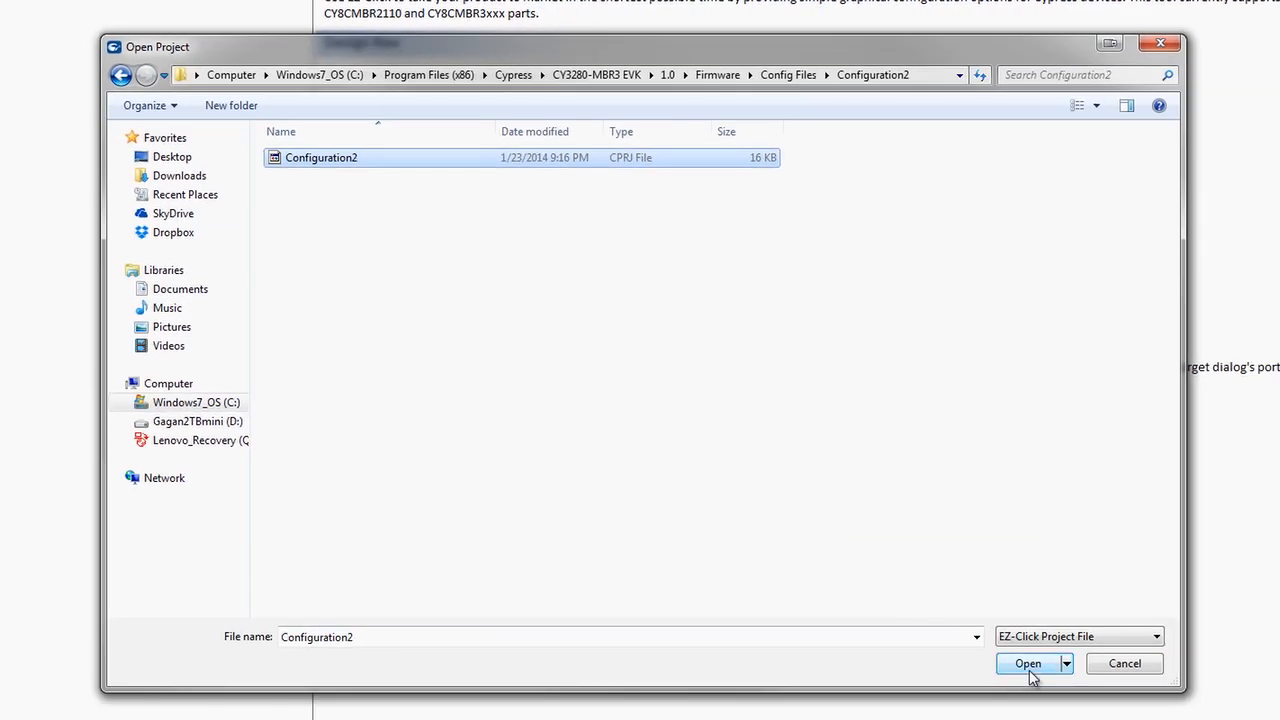
click(1028, 664)
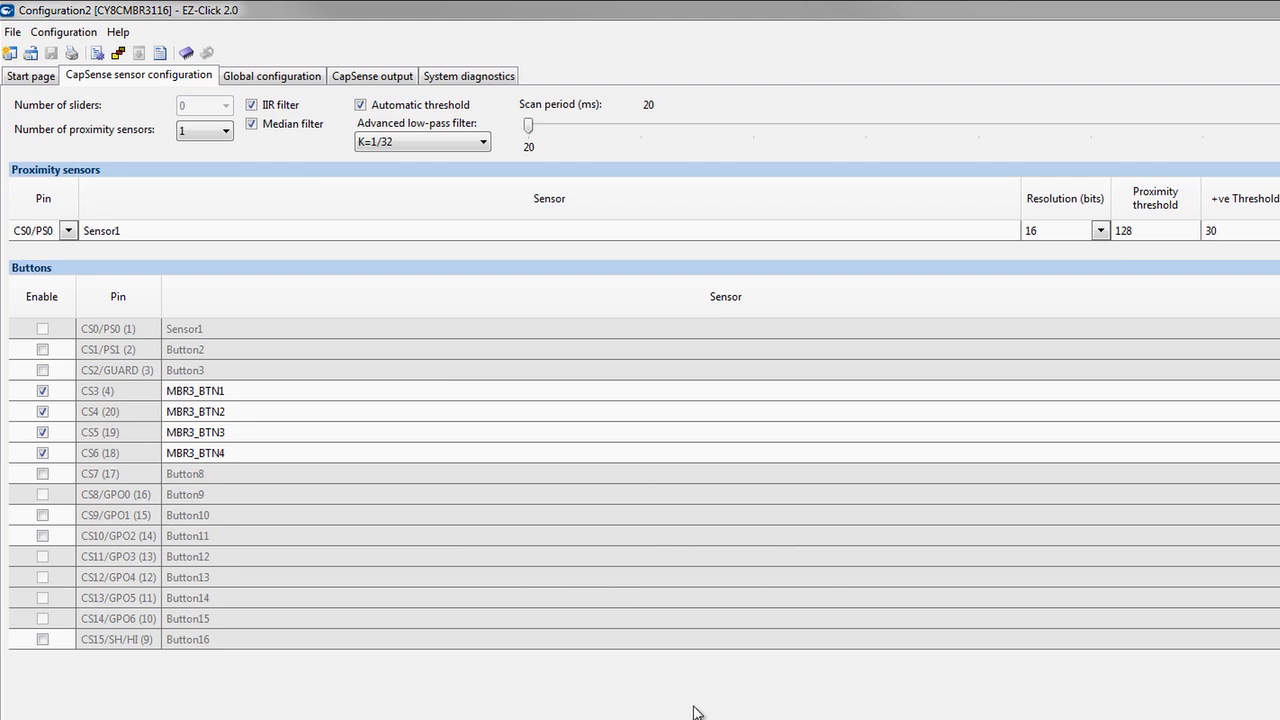
mouse_move(520, 680)
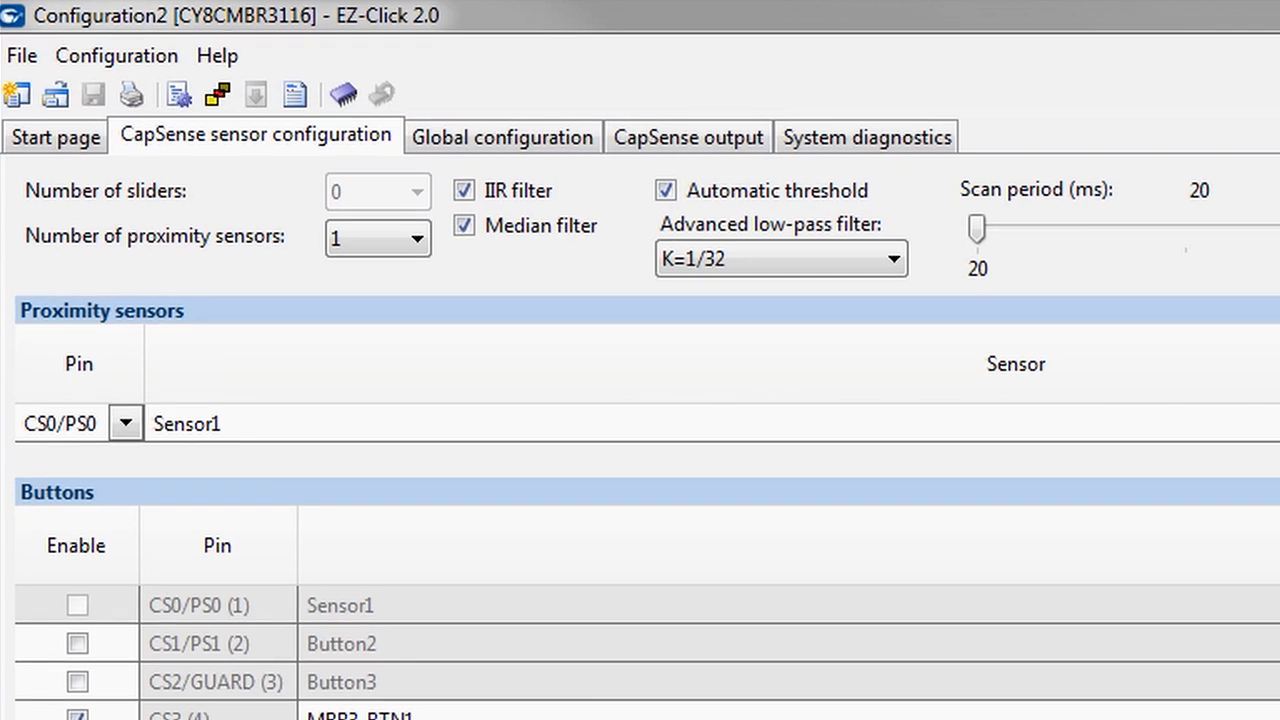
Step: Tick Enable for Button10 on CS9 and Button11 on CS10 in the Buttons list
scroll(down, 3)
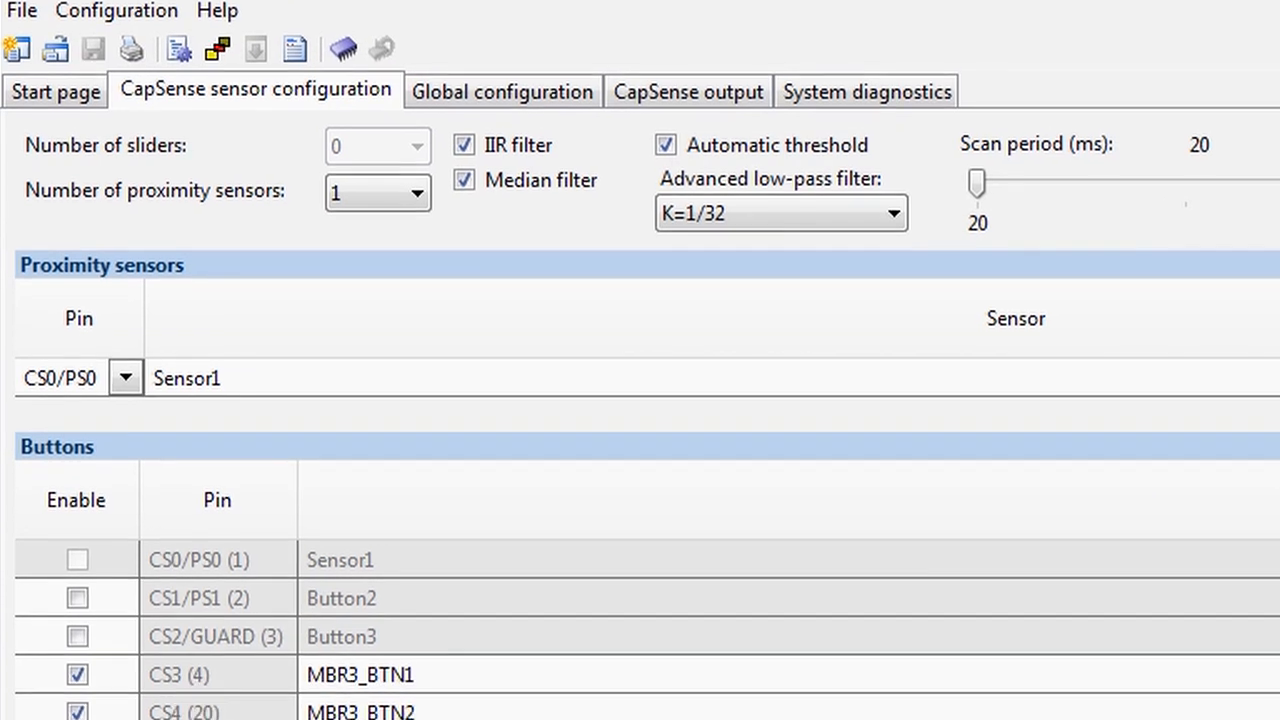
scroll(down, 3)
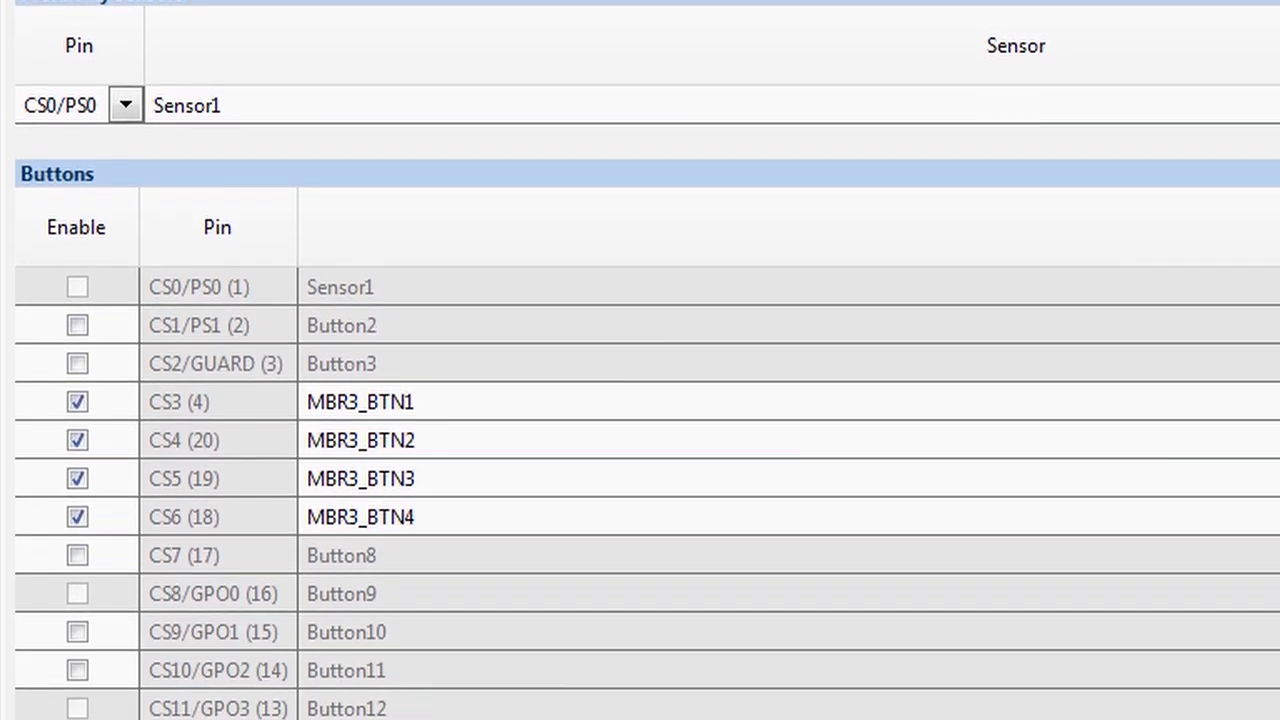
scroll(down, 3)
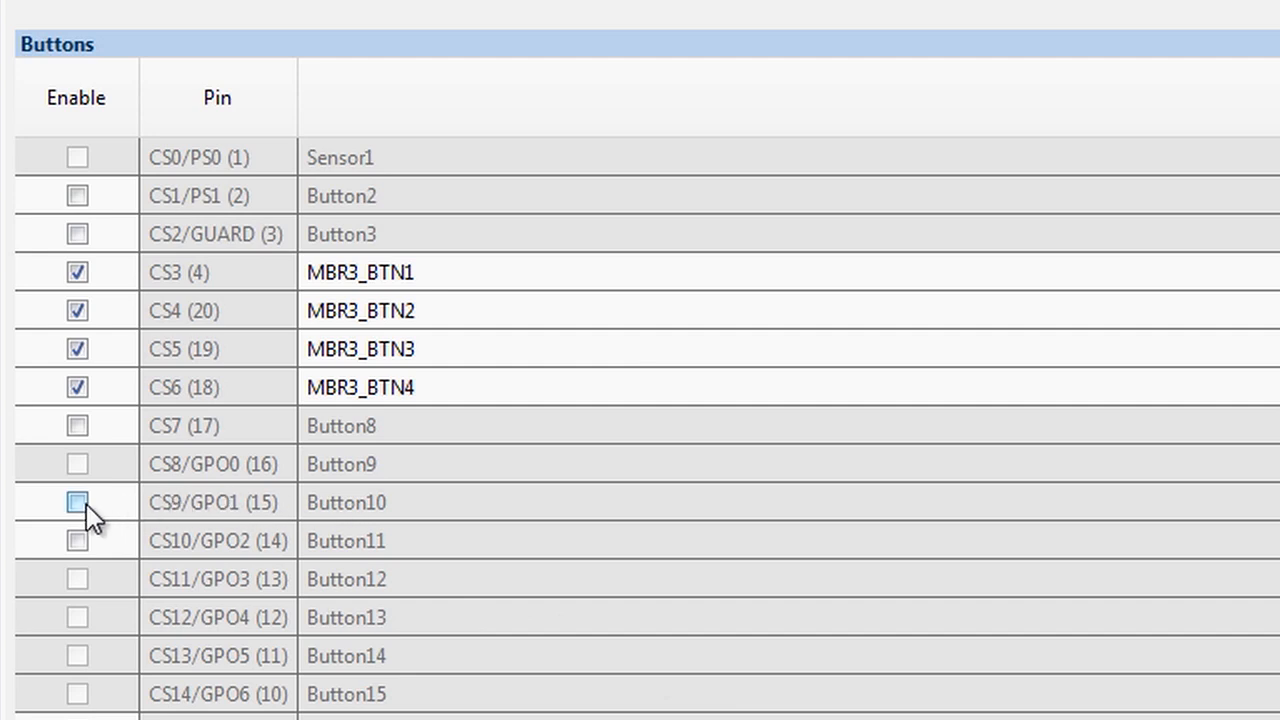
click(76, 502)
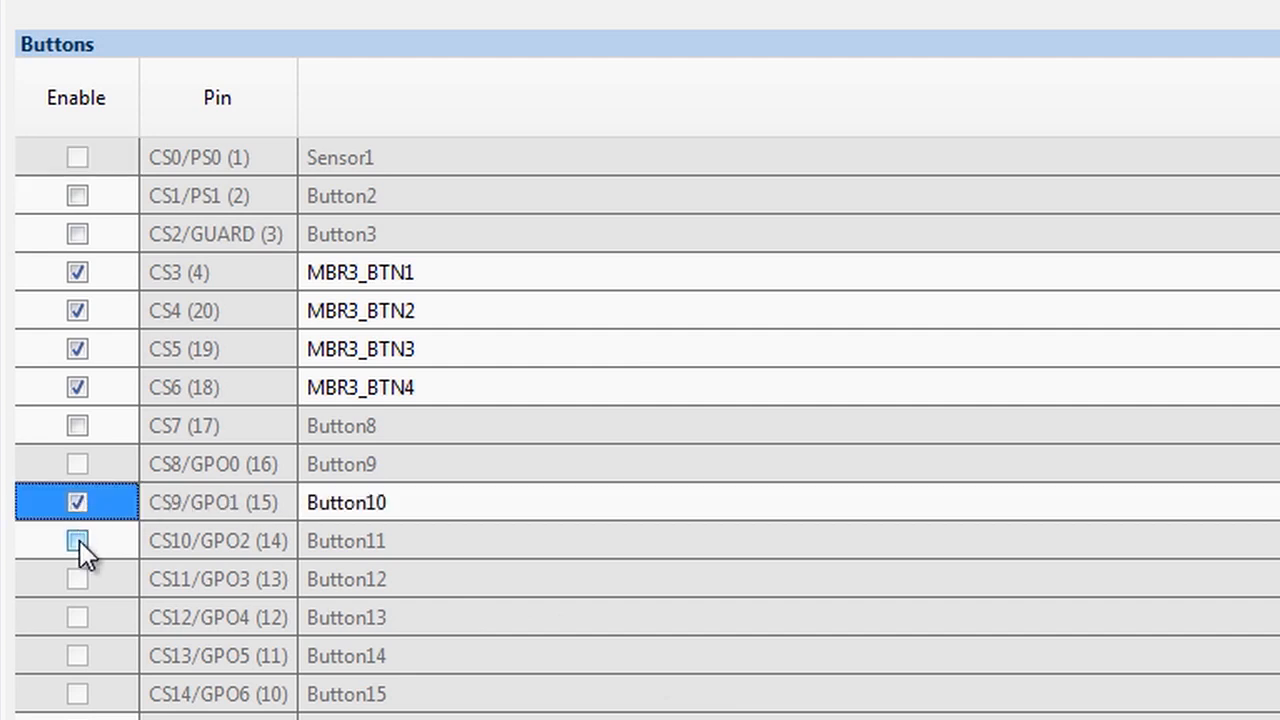
click(76, 540)
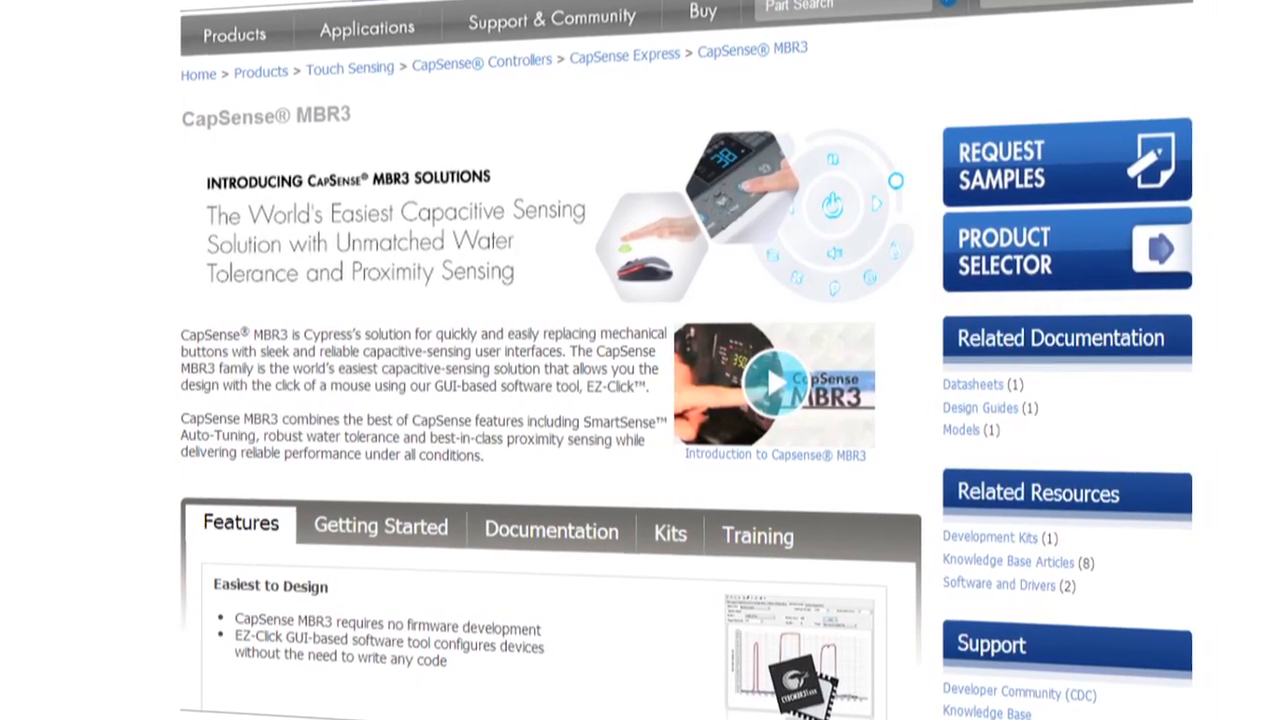
Step: Scroll down through the CapSense MBR3 product page features
scroll(down, 3)
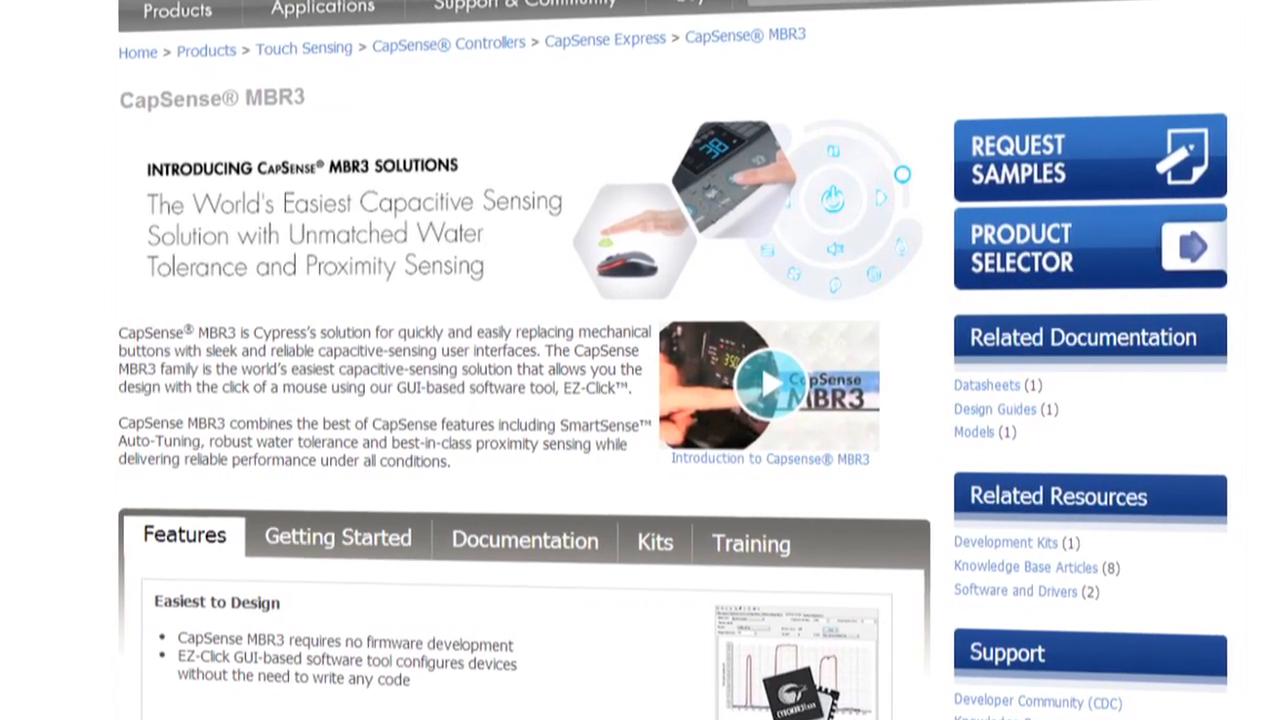
scroll(down, 3)
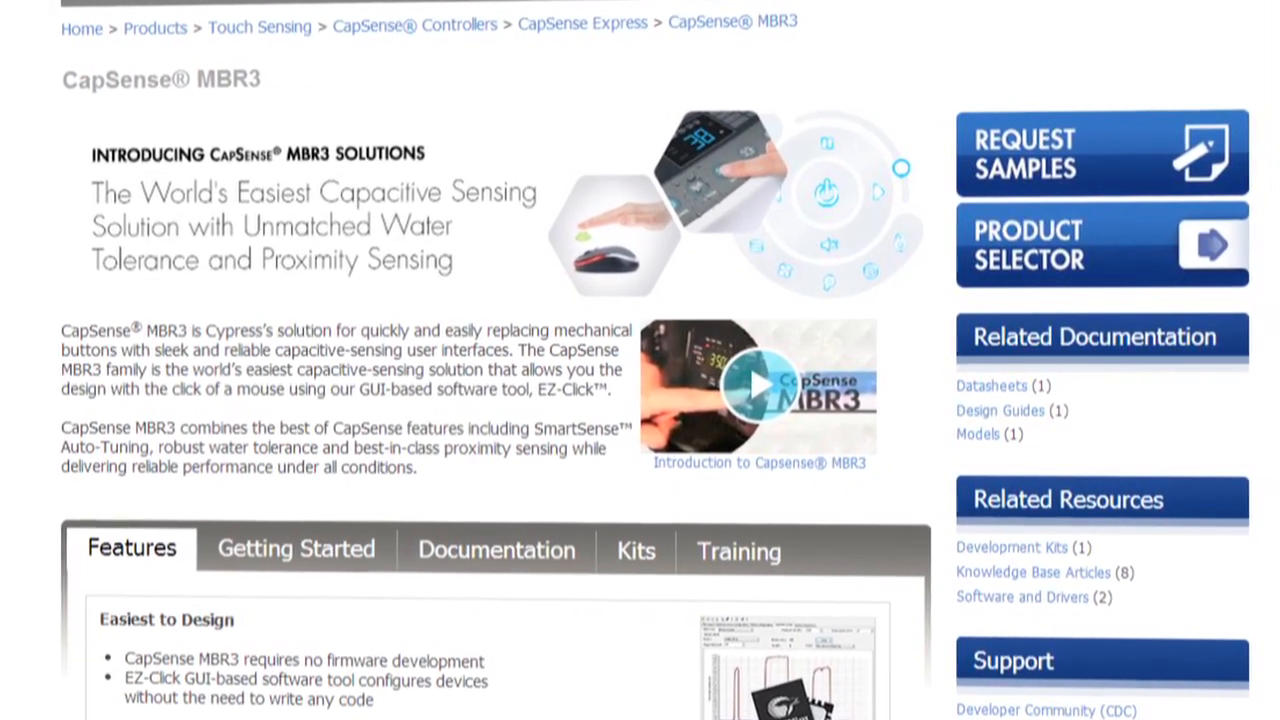